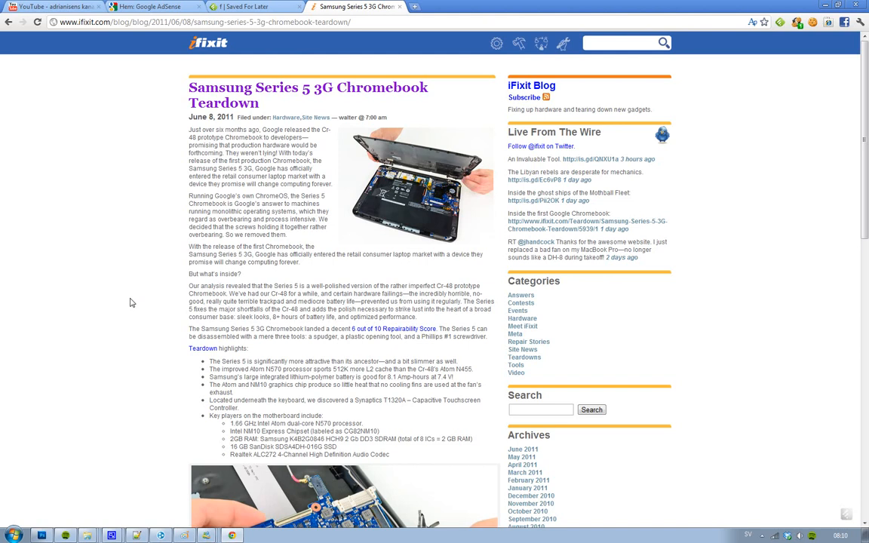
mouse_move(125, 266)
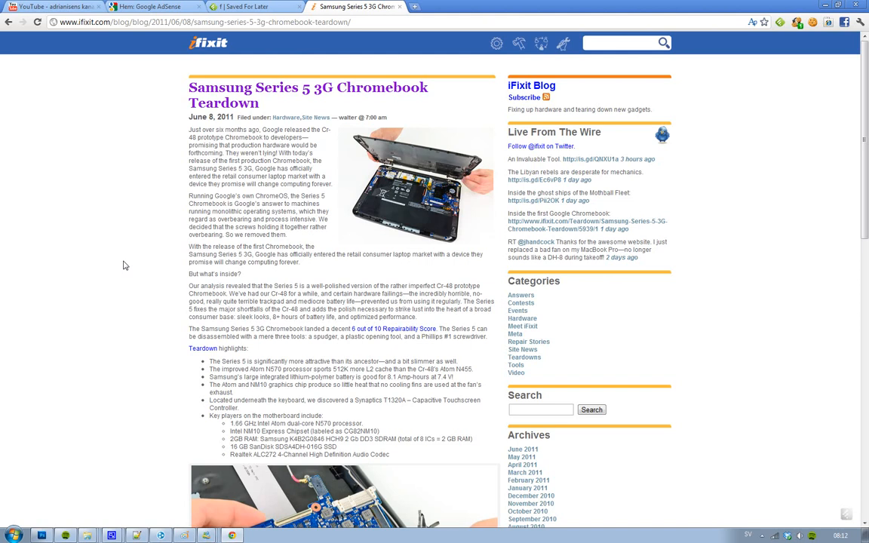
scroll(down, 3)
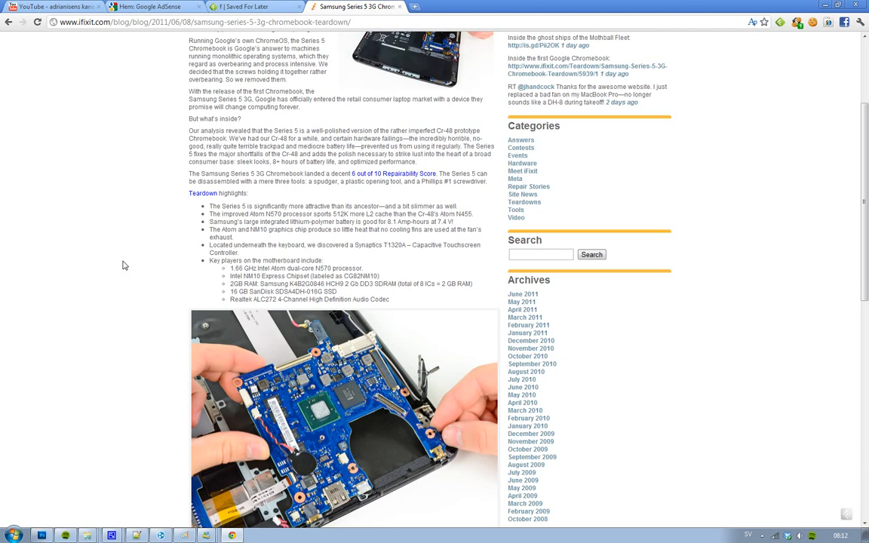
scroll(down, 3)
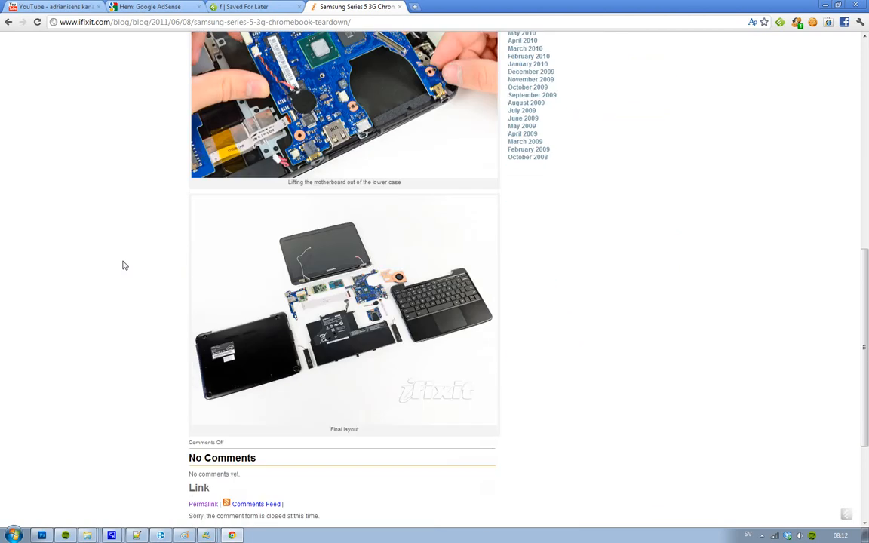
scroll(down, 3)
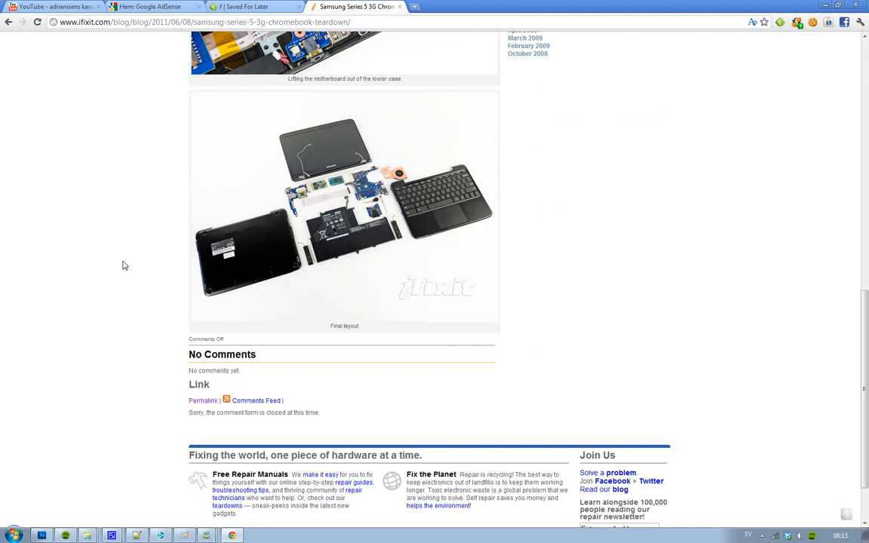
scroll(up, 3)
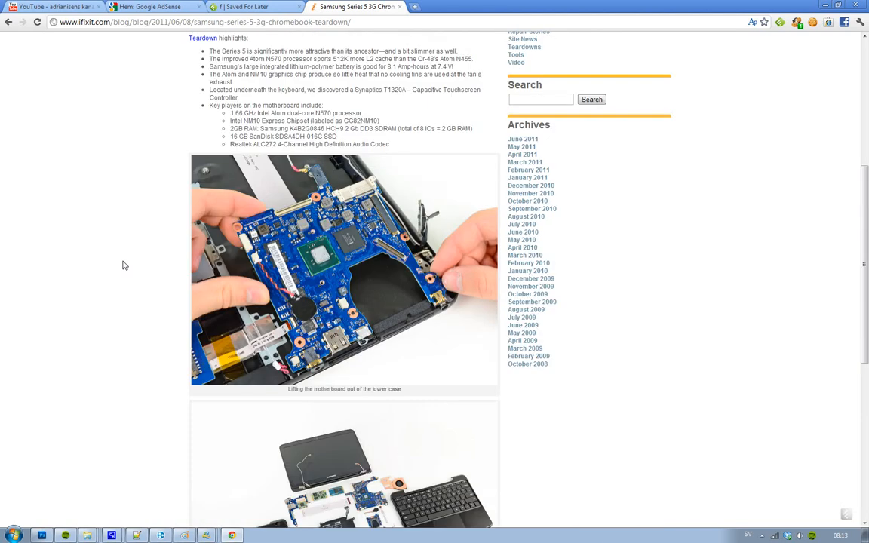
scroll(up, 3)
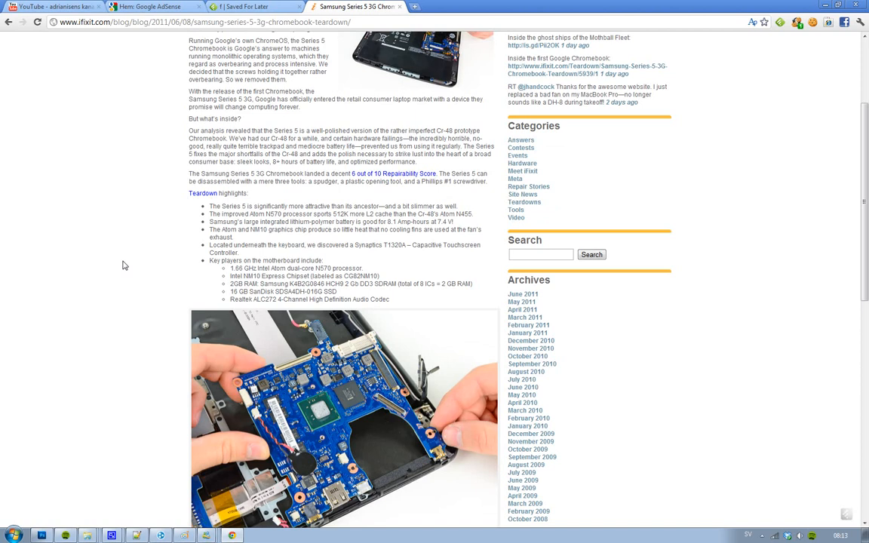
scroll(down, 3)
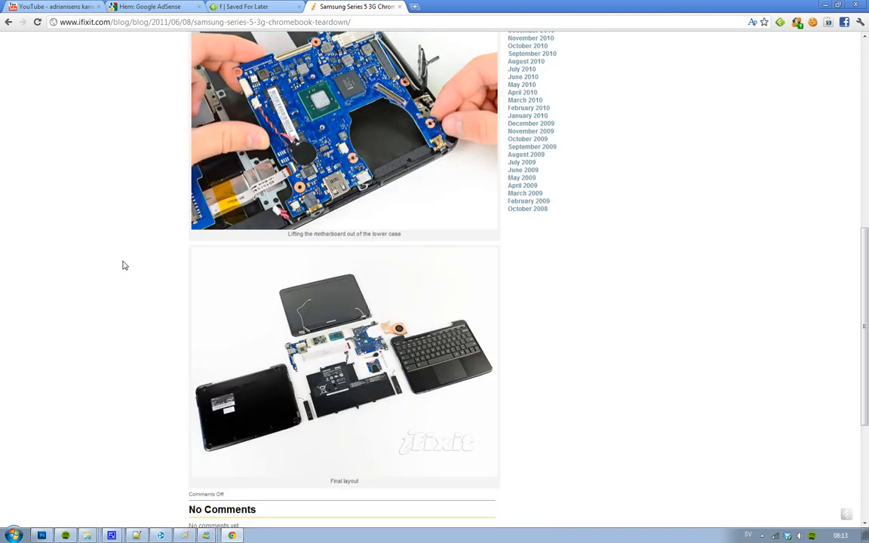
scroll(down, 3)
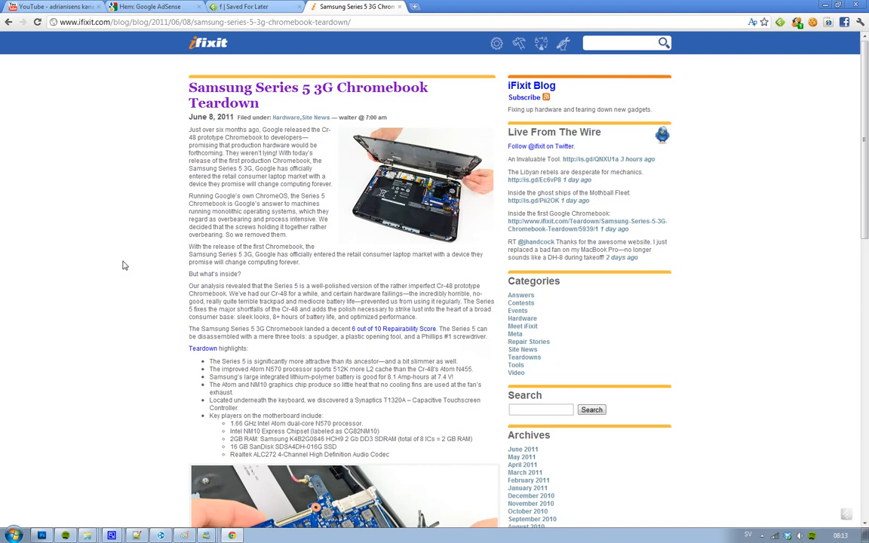
scroll(down, 3)
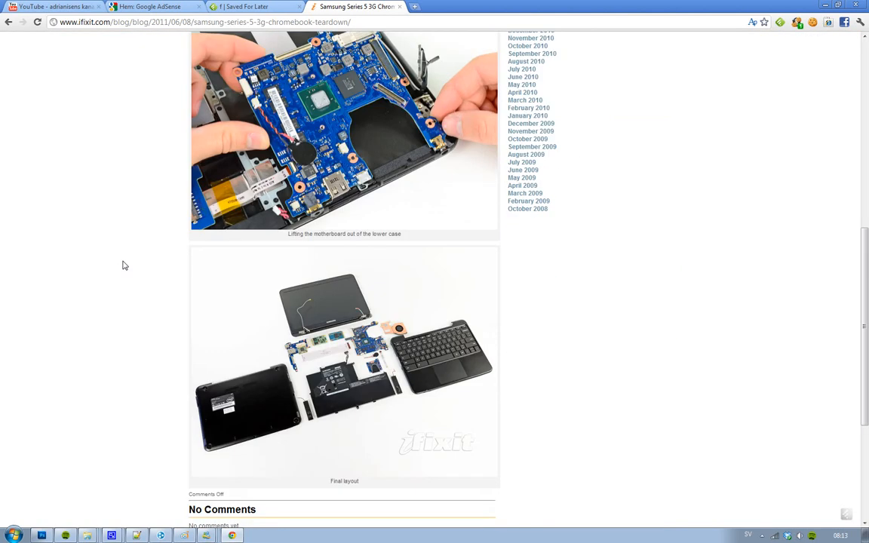